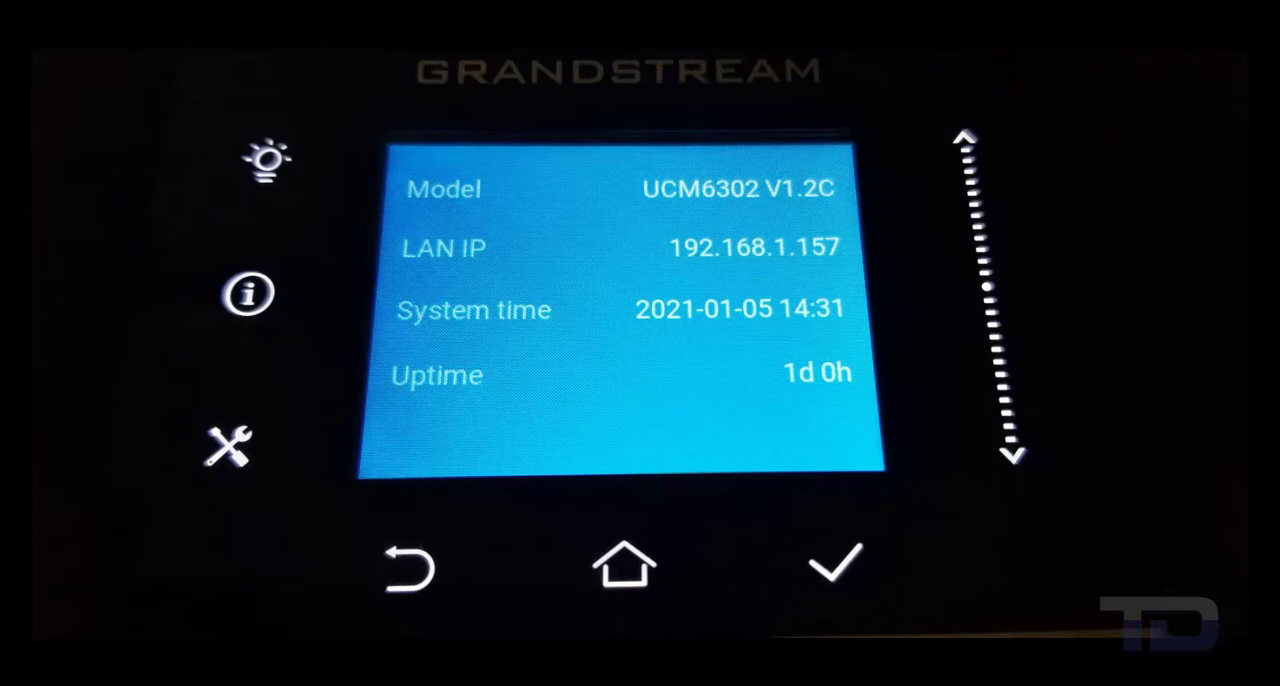
{"action": "left_click", "coordinate": [836, 564]}
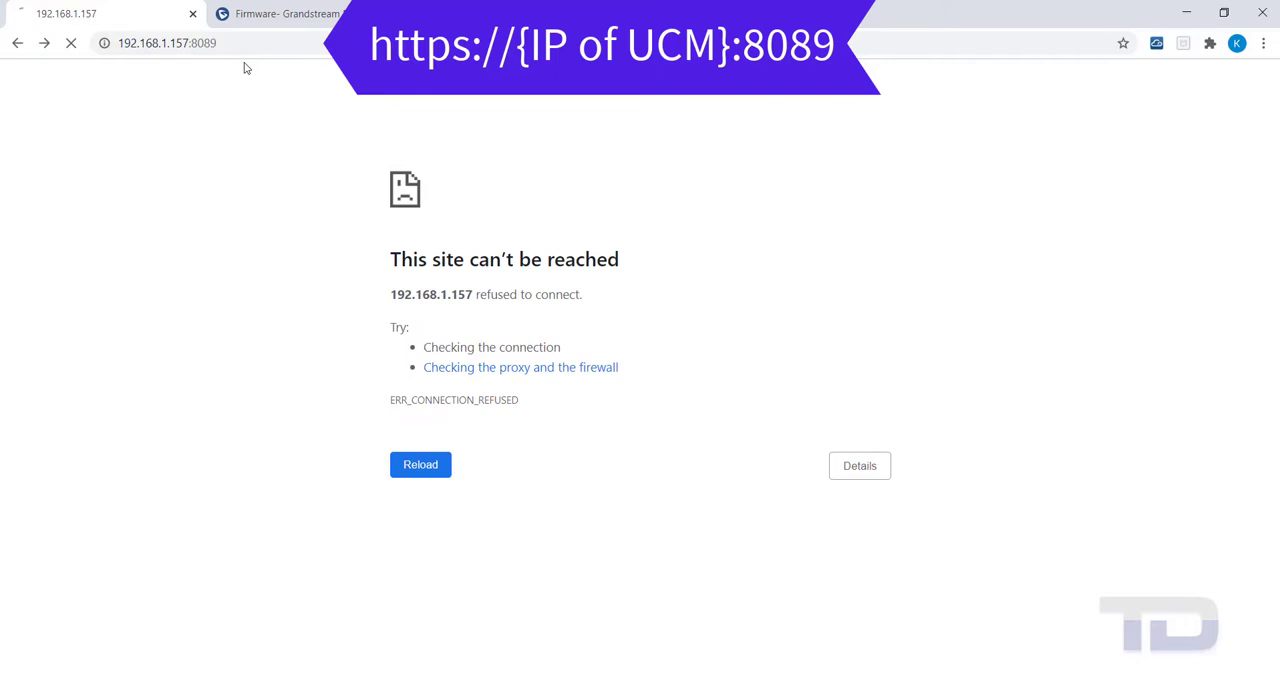
{"action": "left_click", "coordinate": [196, 44]}
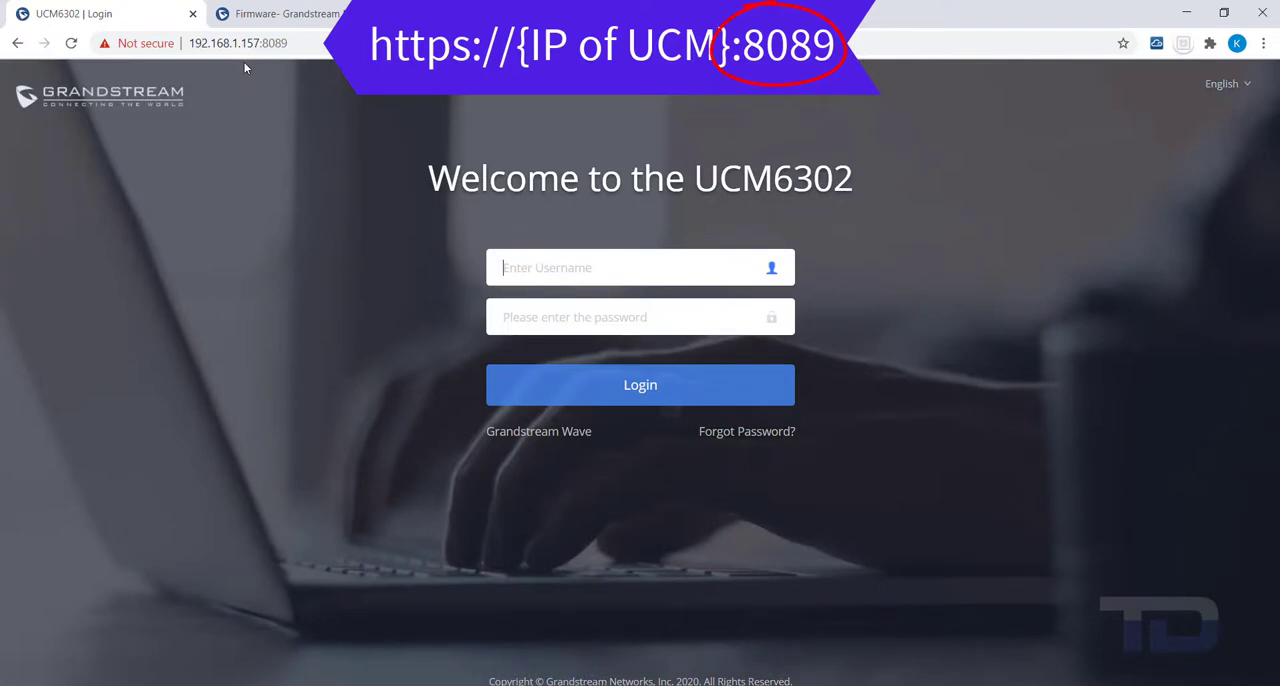
{"action": "mouse_move", "coordinate": [488, 268]}
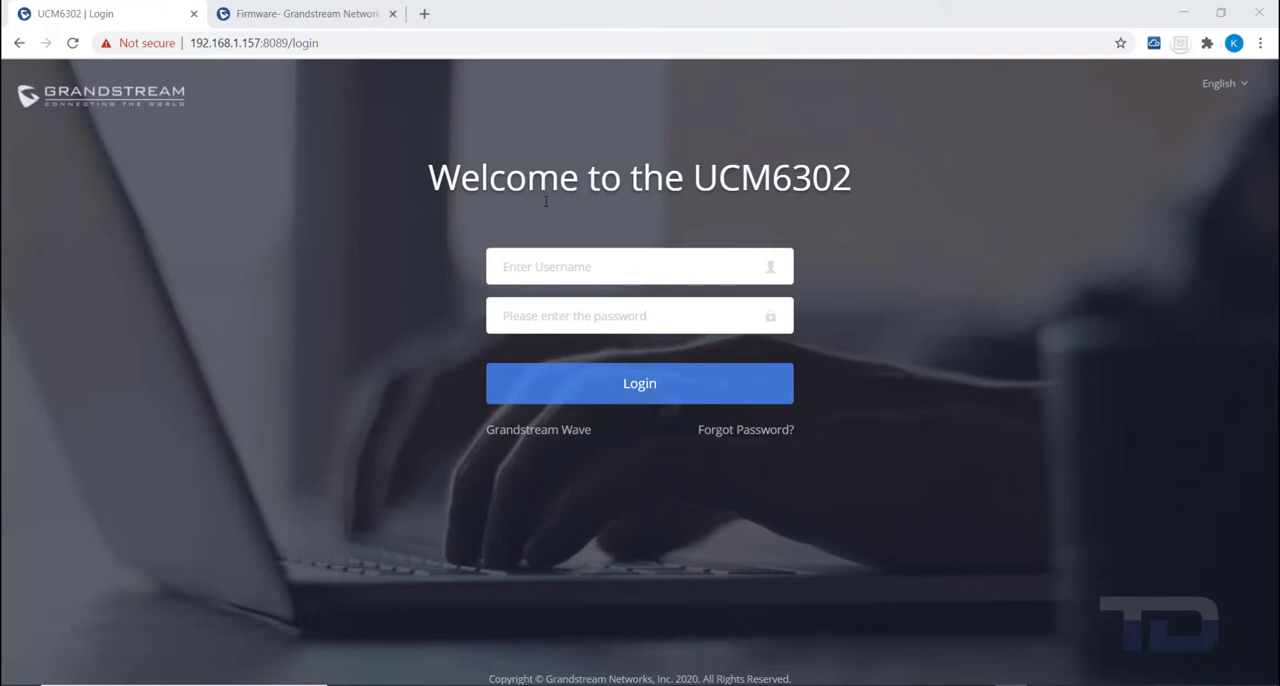
{"action": "left_click", "coordinate": [640, 266]}
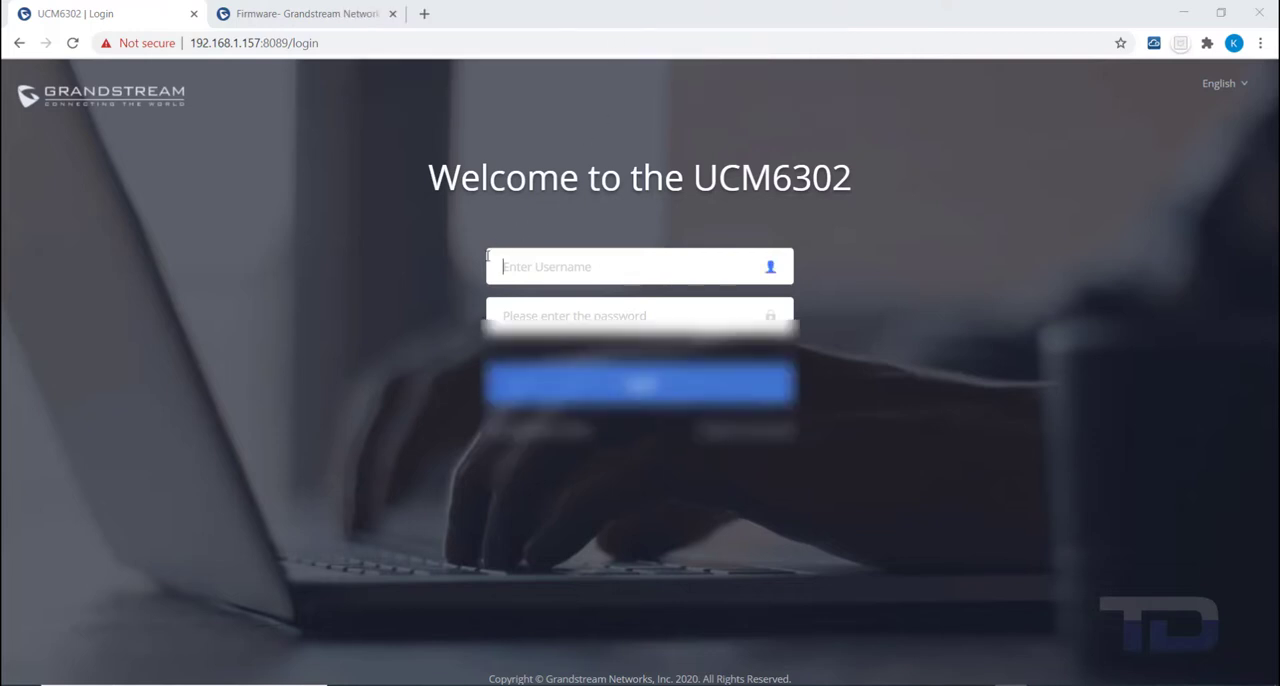
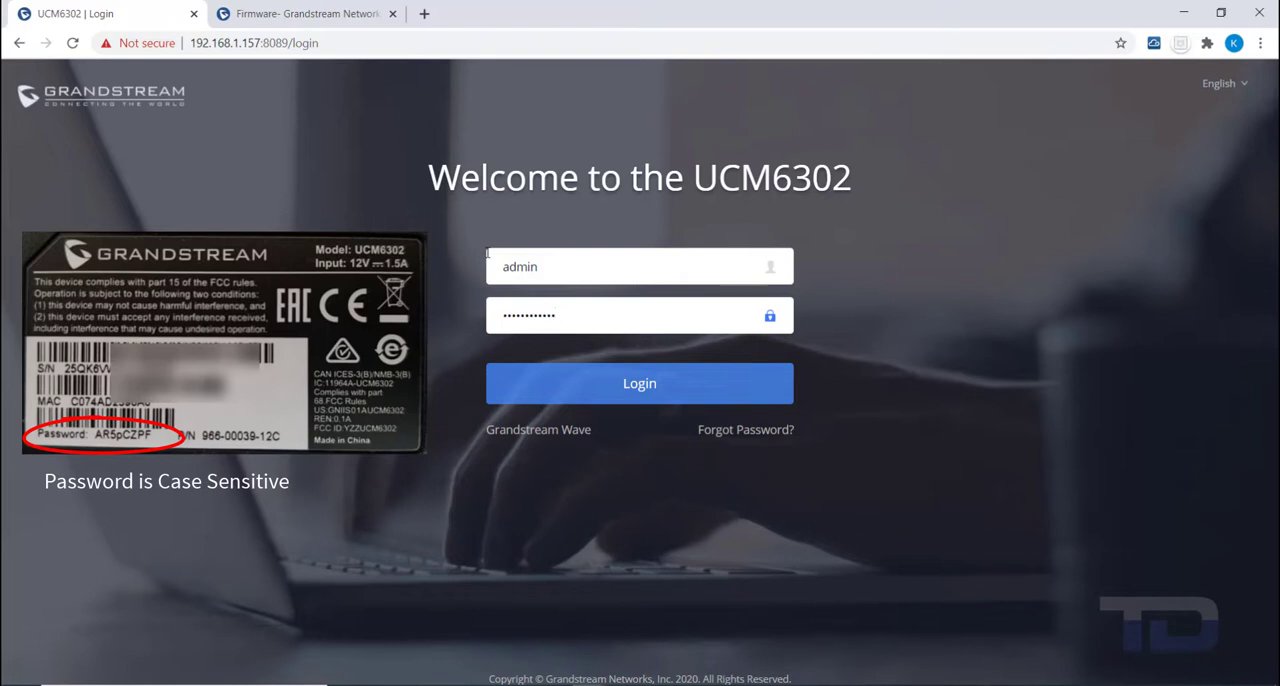
{"action": "left_click", "coordinate": [640, 384]}
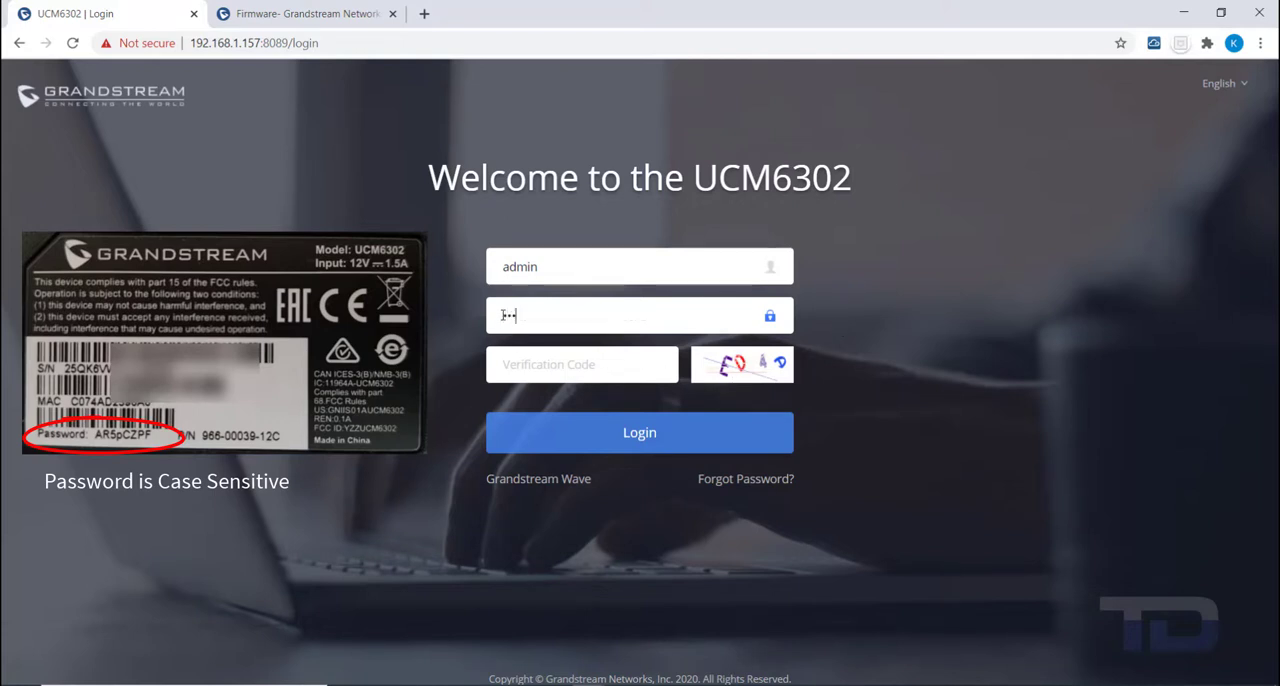
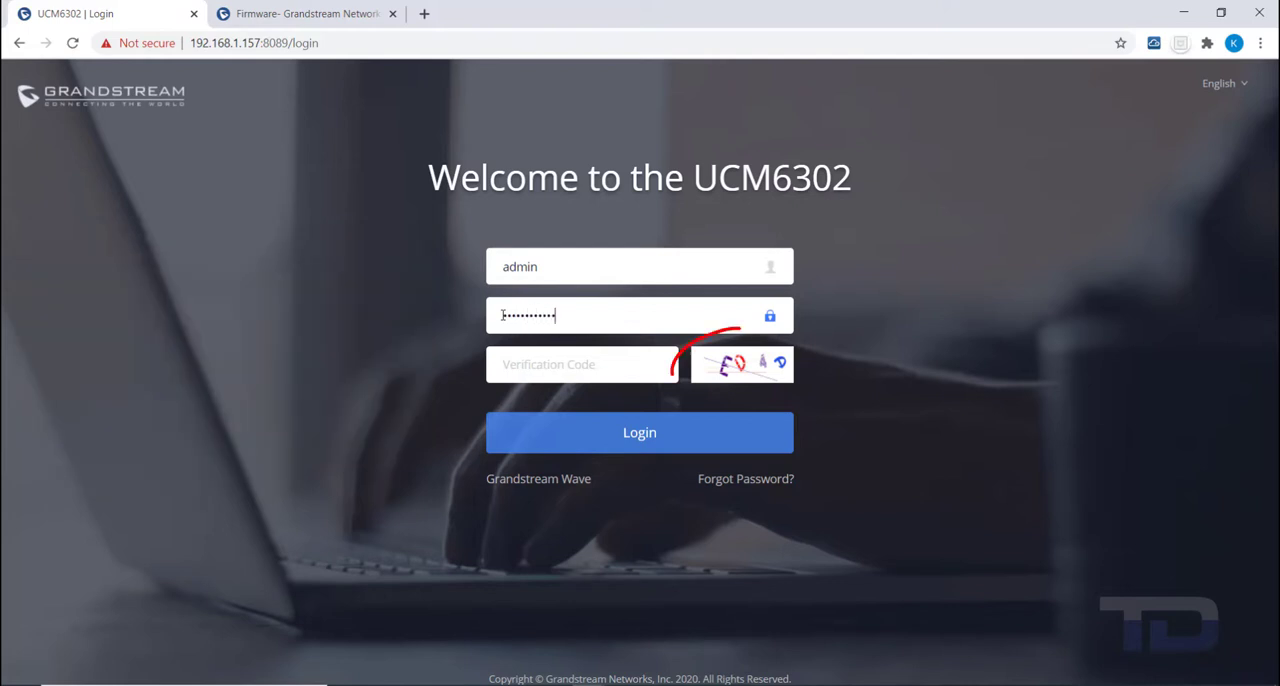
{"action": "left_click", "coordinate": [742, 364]}
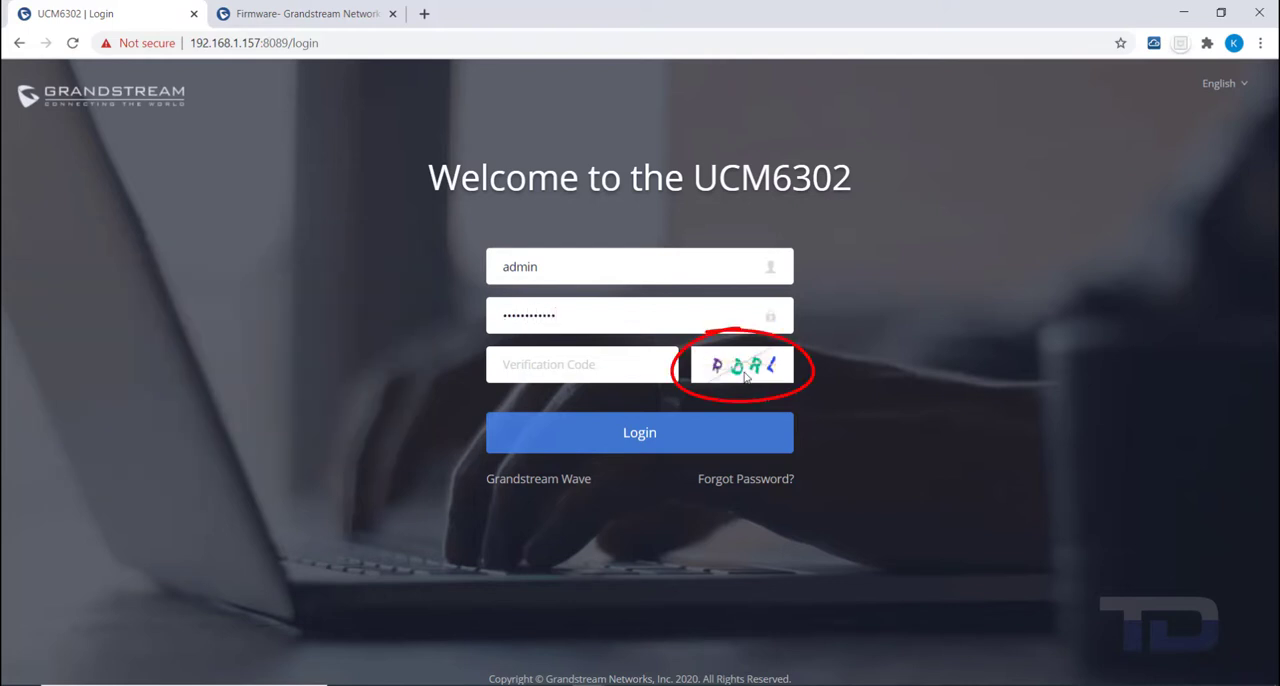
{"action": "left_click", "coordinate": [580, 364]}
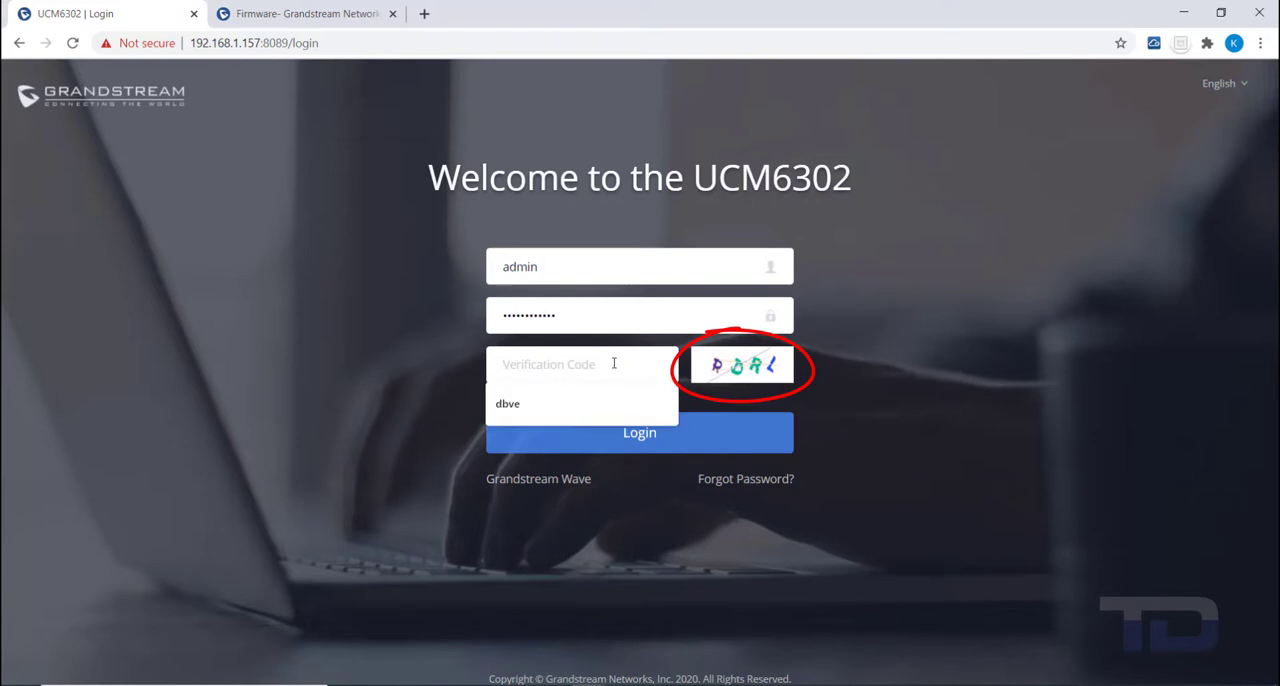
{"action": "left_click", "coordinate": [640, 432]}
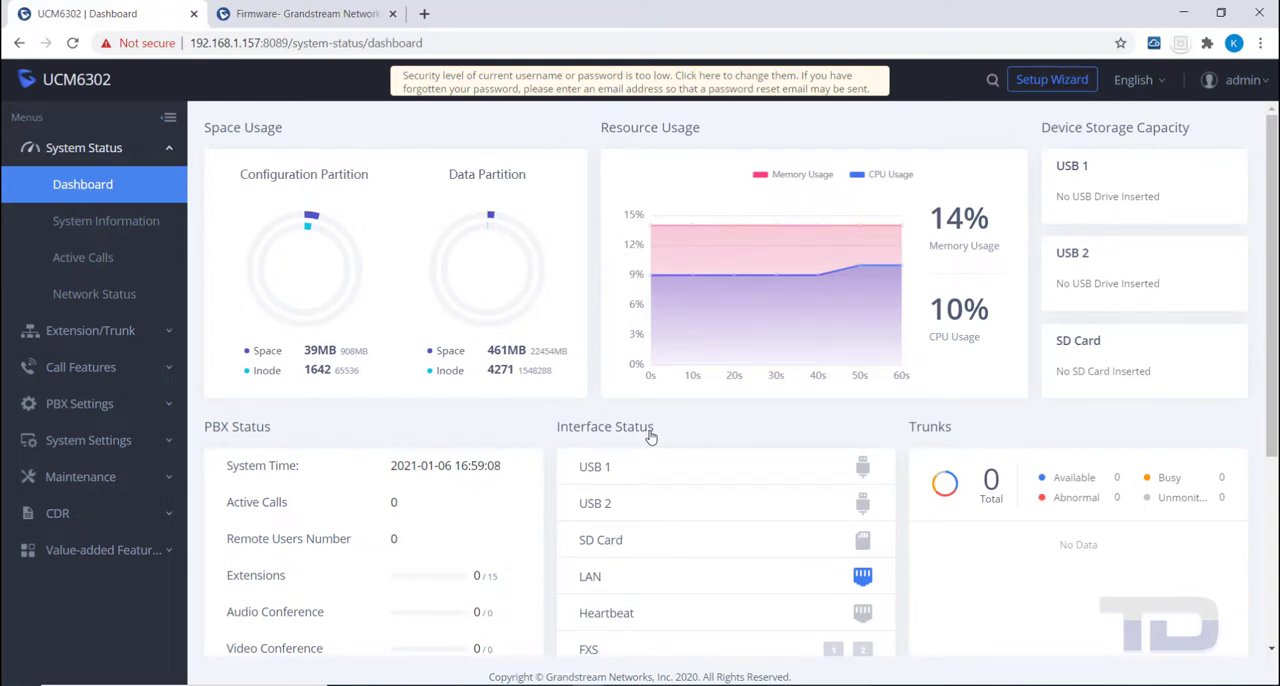
- Scroll the System Status dashboard to review PBX, interface and trunk status
{"action": "scroll", "scroll_direction": "down", "scroll_amount": 3}
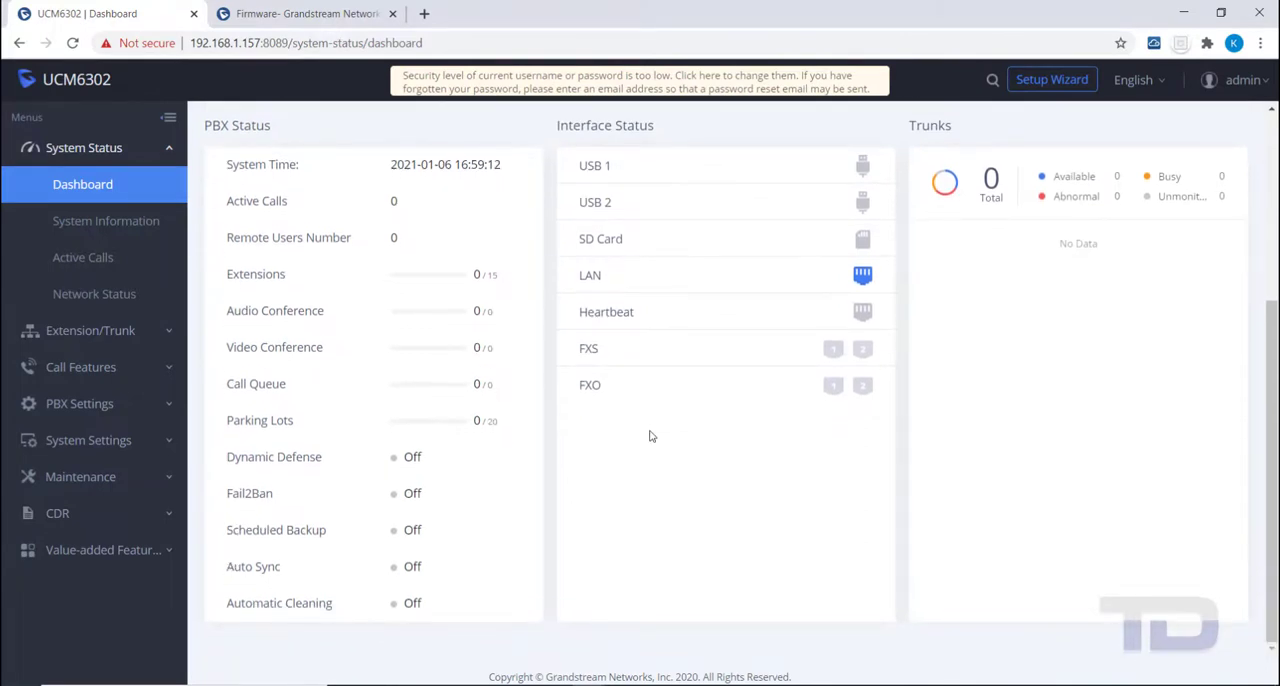
{"action": "scroll", "scroll_direction": "up", "scroll_amount": 3}
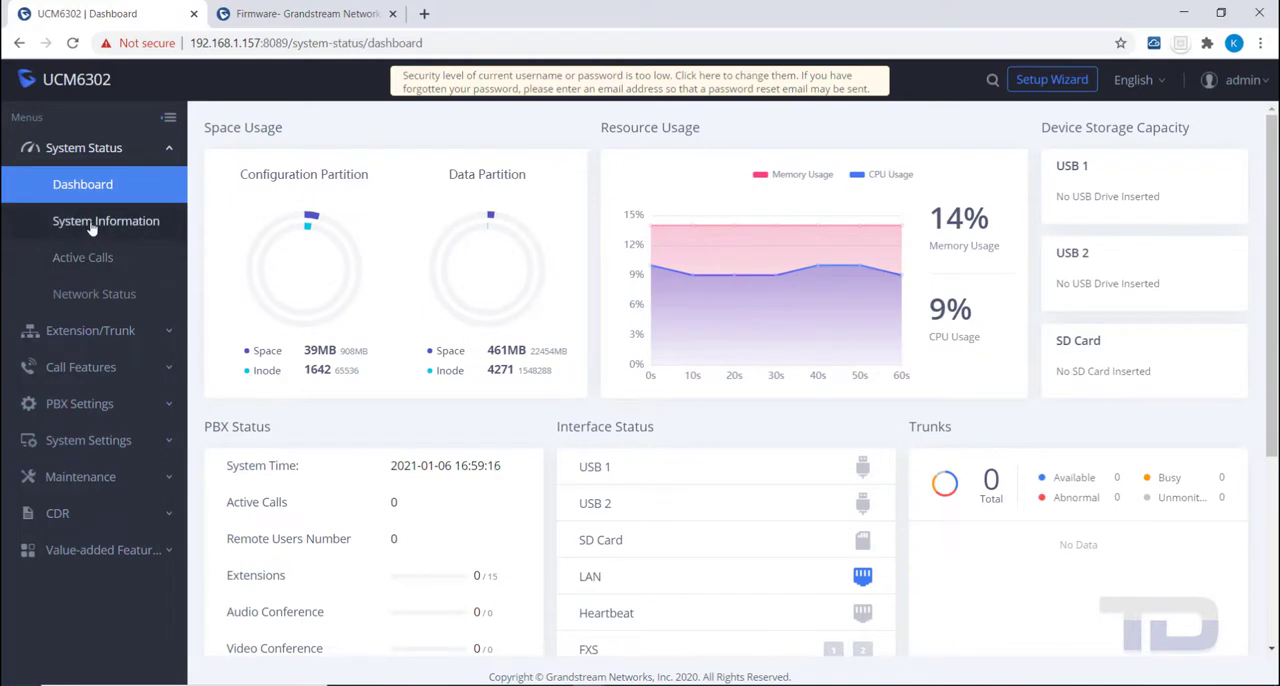
{"action": "mouse_move", "coordinate": [106, 220]}
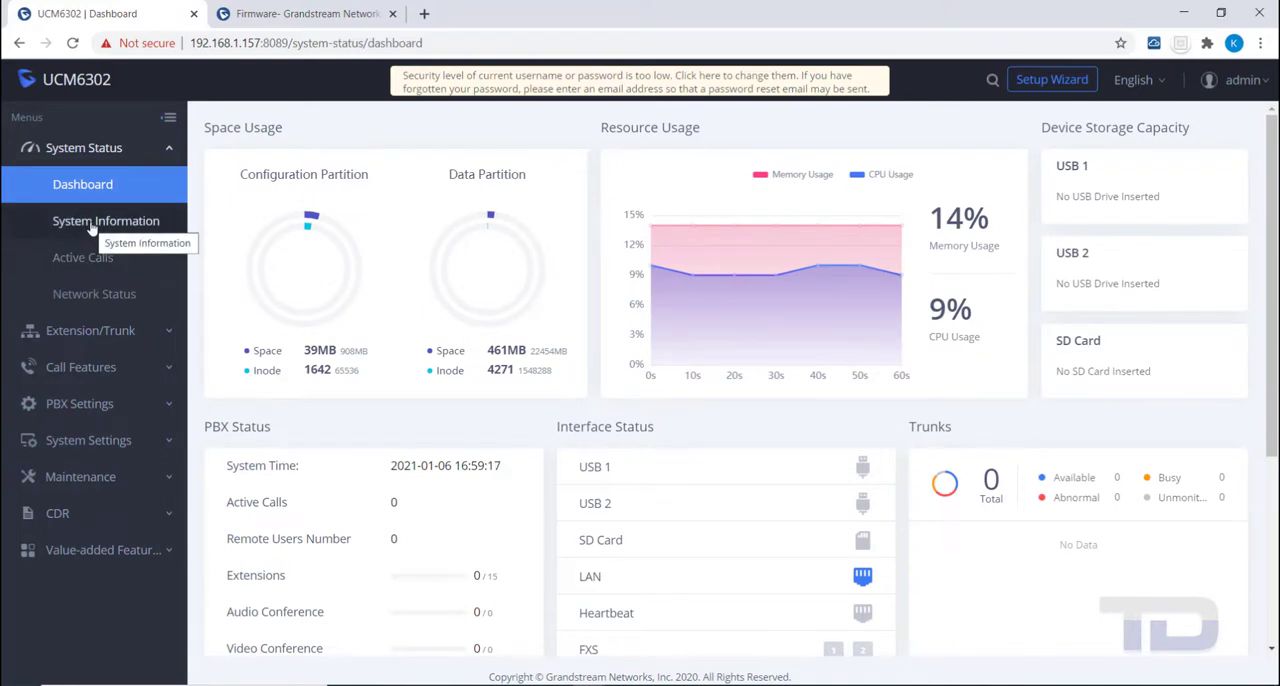